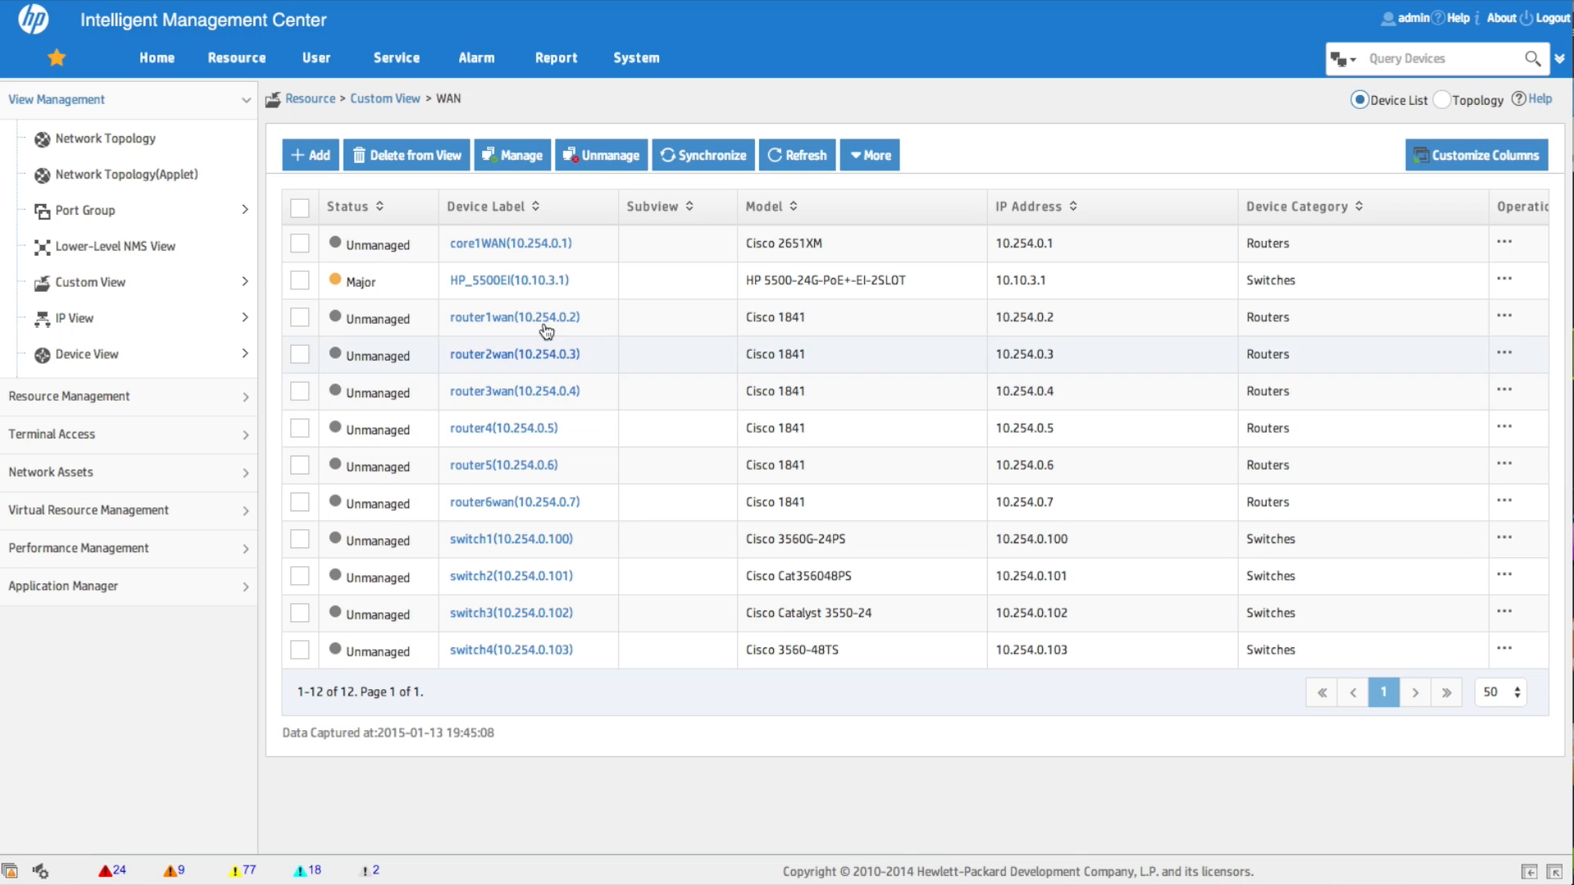
- Reach the Manageable Custom Views section and choose Define Manageable Custom Views for Bill
{"action": "left_click", "coordinate": [636, 58]}
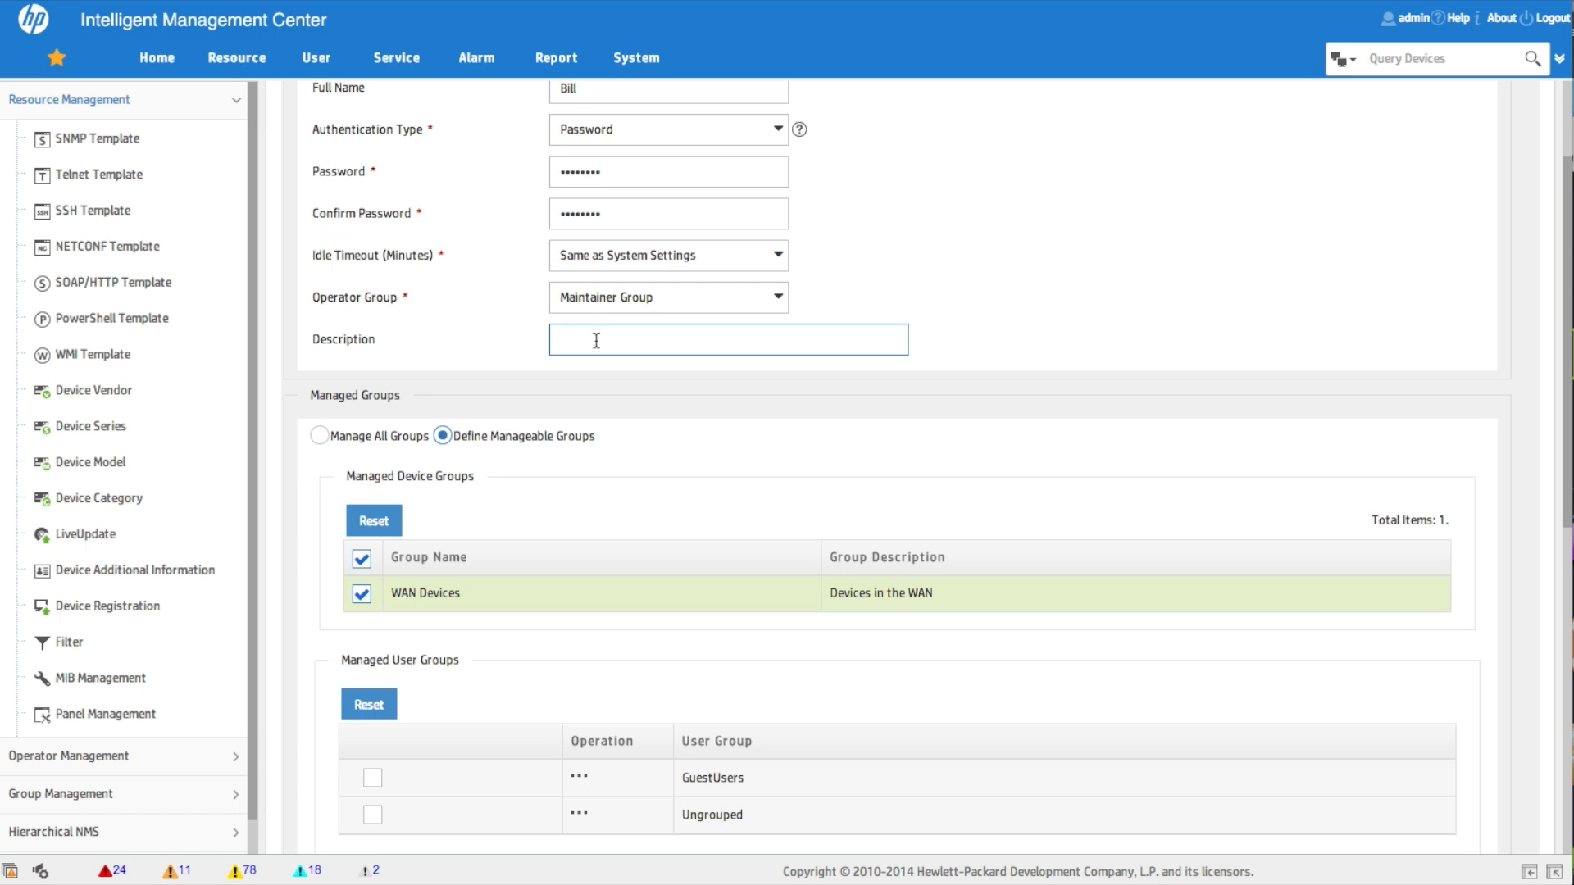
{"action": "scroll", "scroll_direction": "down", "scroll_amount": 3}
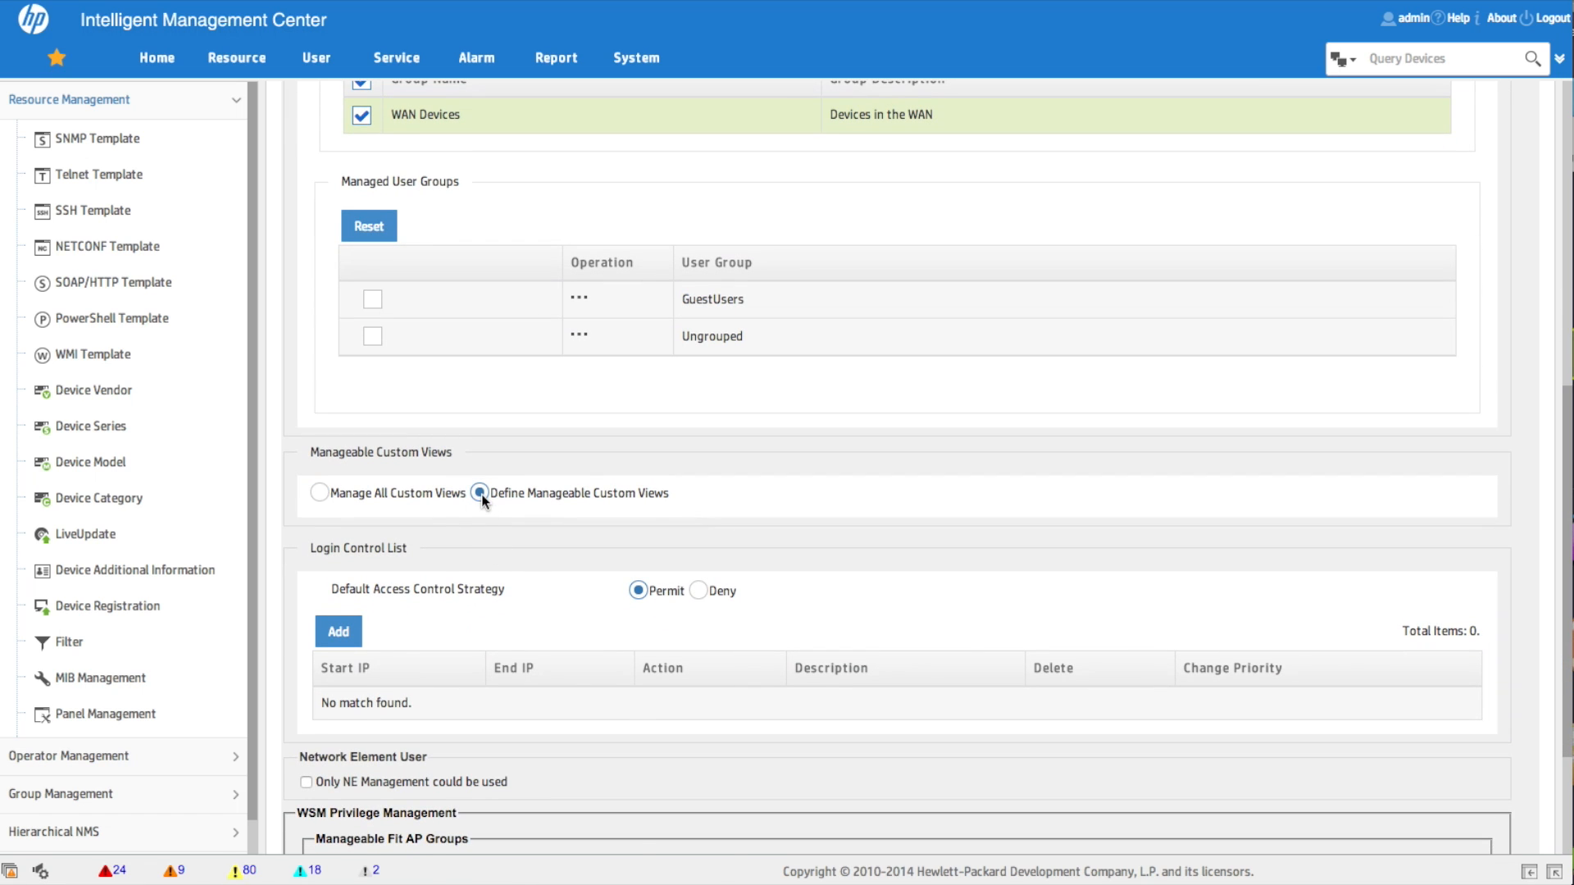